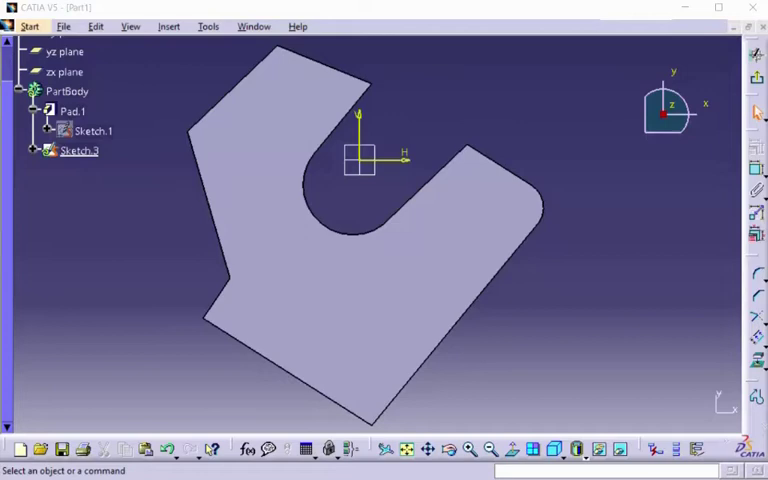
mouse_move(558, 355)
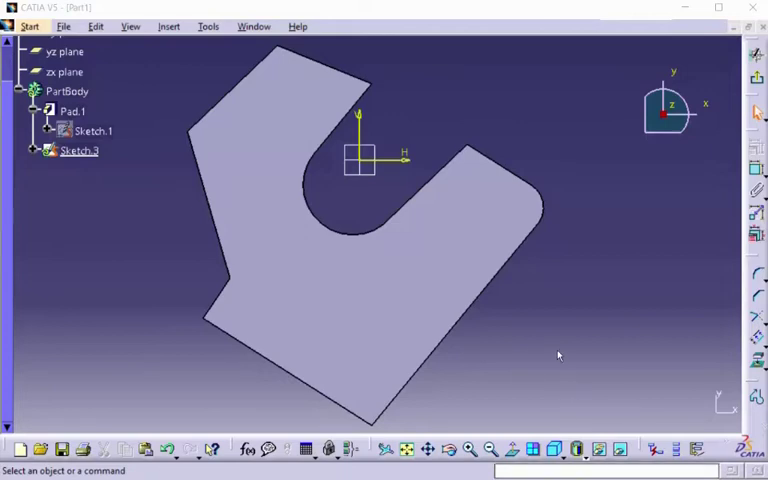
Orbit the padded bracket to inspect its slot and thickness in 3D
drag(558, 355, 419, 322)
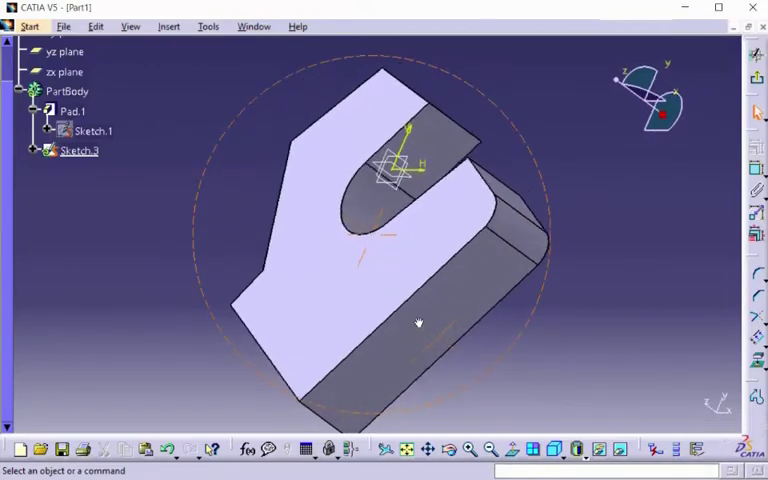
drag(419, 322, 460, 380)
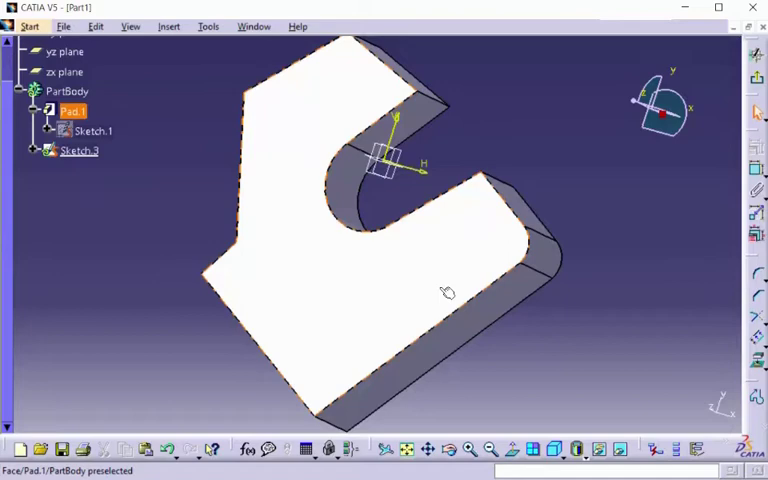
mouse_move(365, 277)
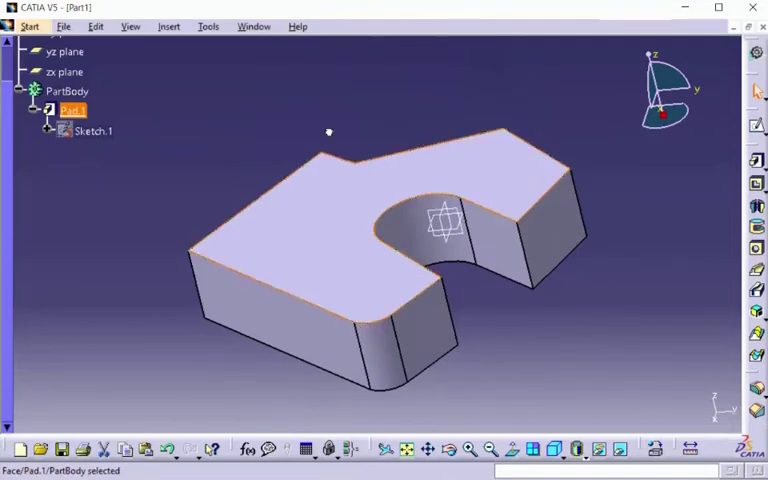
mouse_move(632, 160)
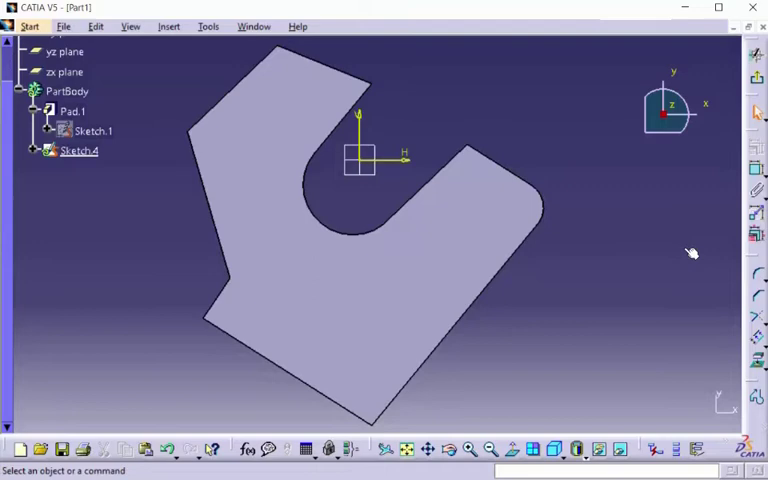
mouse_move(752, 258)
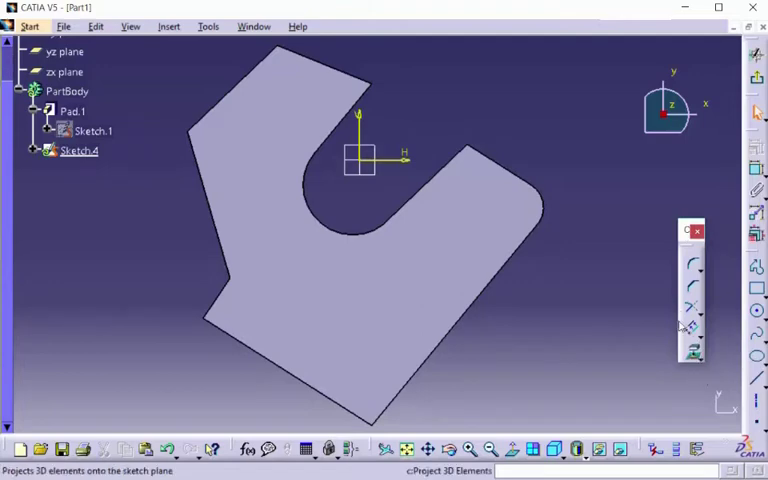
mouse_move(691, 332)
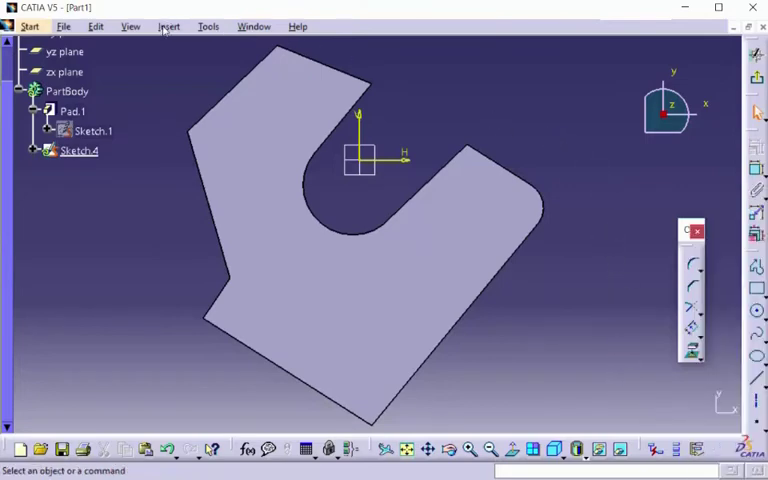
Start the sketch Offset operation via Insert > Operation > Transformation
click(169, 27)
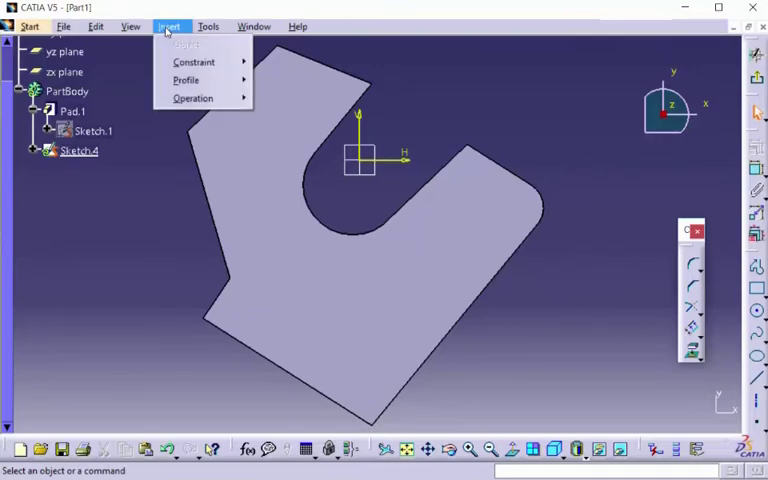
click(198, 97)
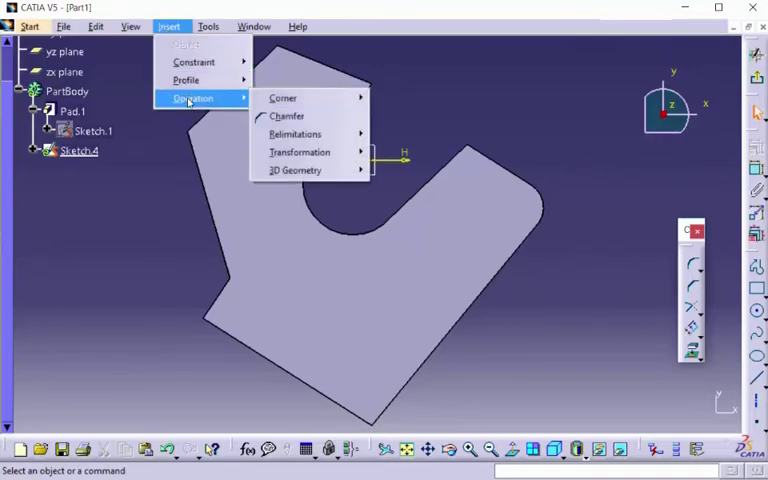
mouse_move(300, 152)
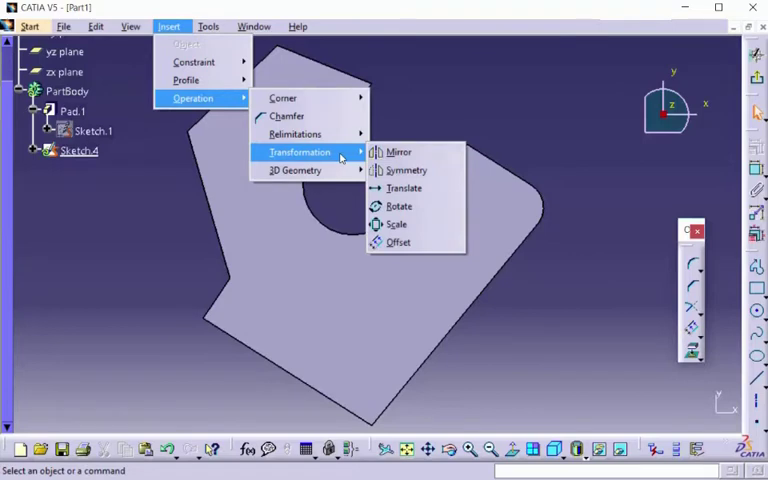
mouse_move(398, 242)
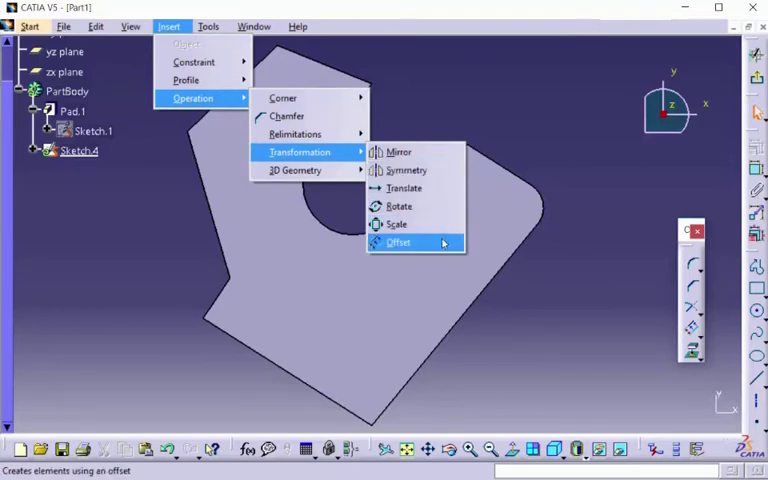
click(398, 242)
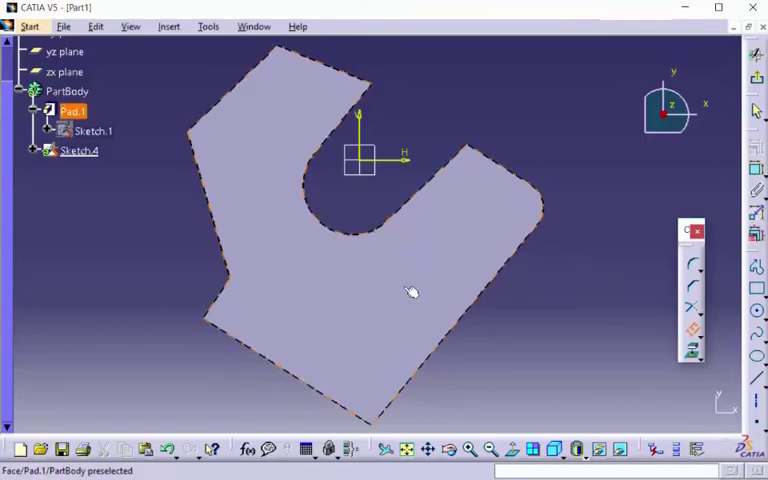
mouse_move(401, 294)
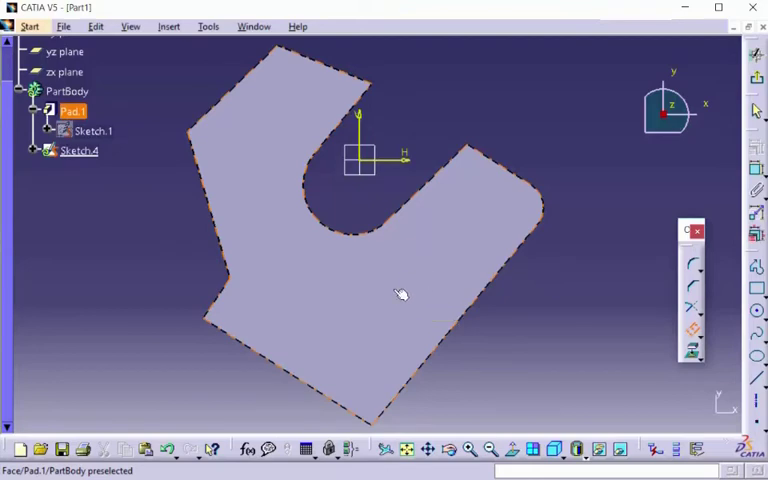
mouse_move(401, 294)
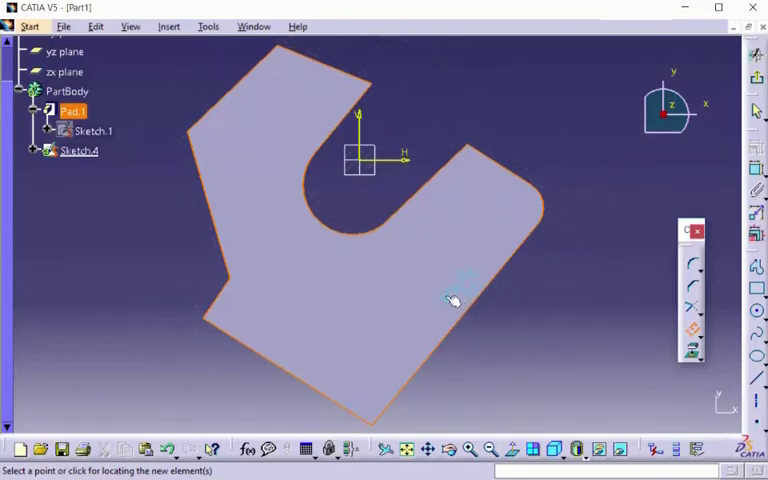
mouse_move(463, 308)
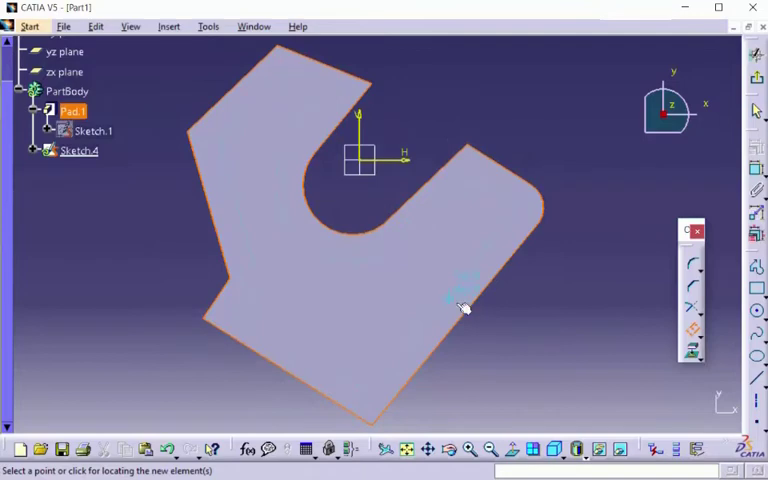
mouse_move(452, 300)
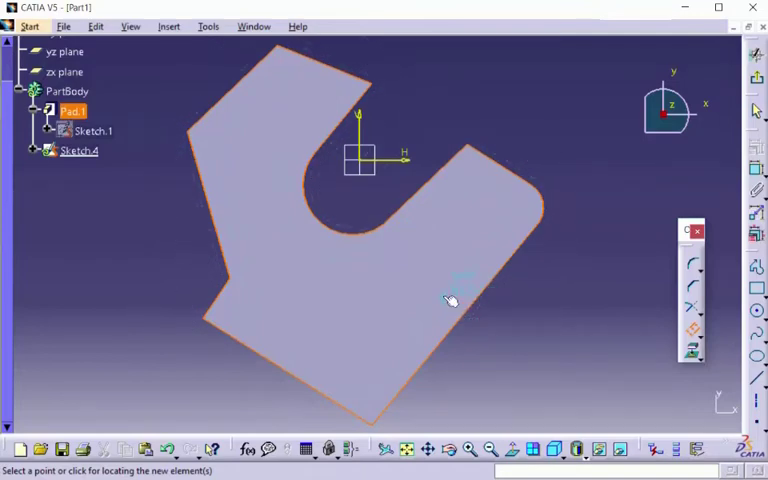
mouse_move(455, 305)
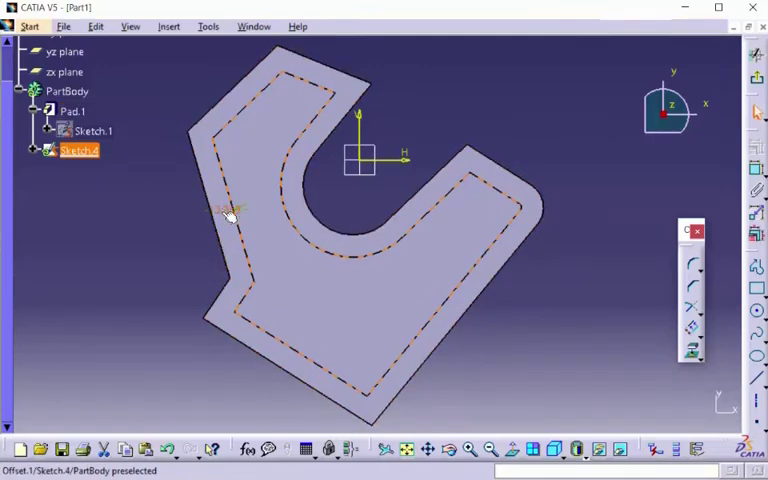
mouse_move(228, 212)
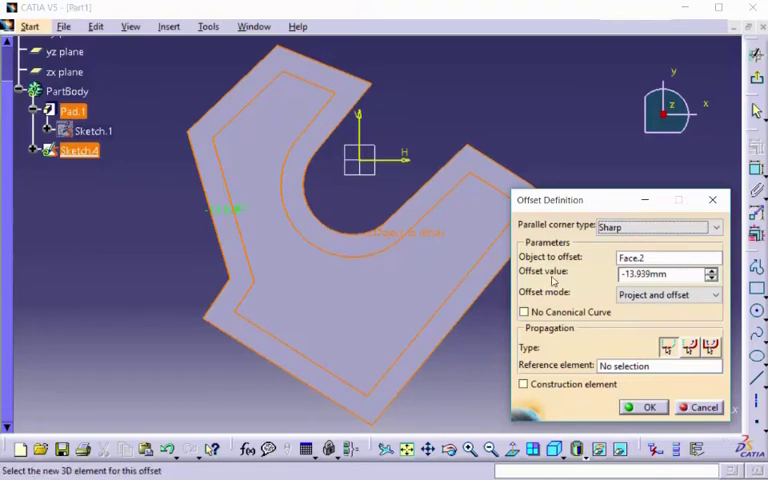
Confirm the -13.939 mm inward offset in Project and offset mode
click(660, 274)
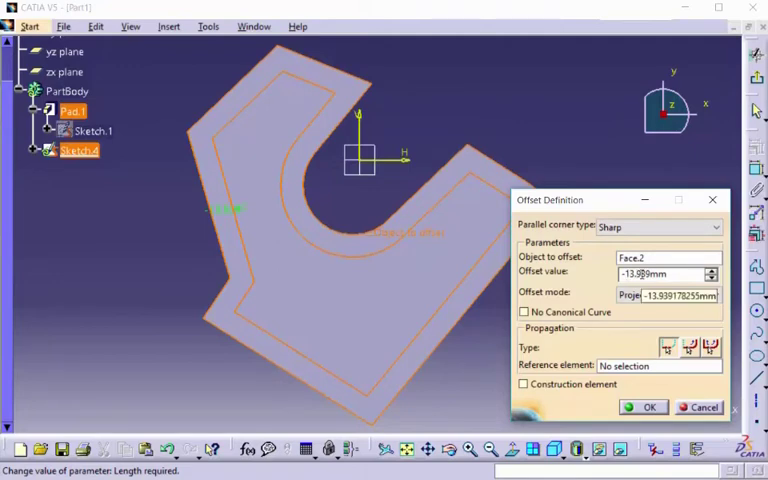
click(668, 294)
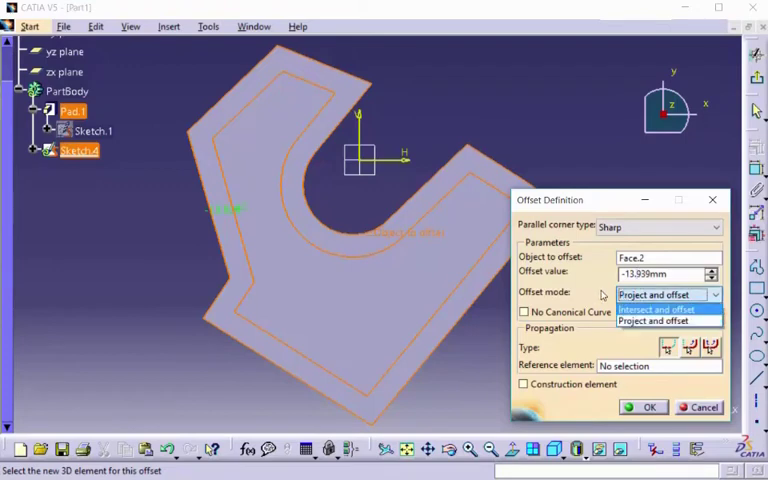
click(665, 321)
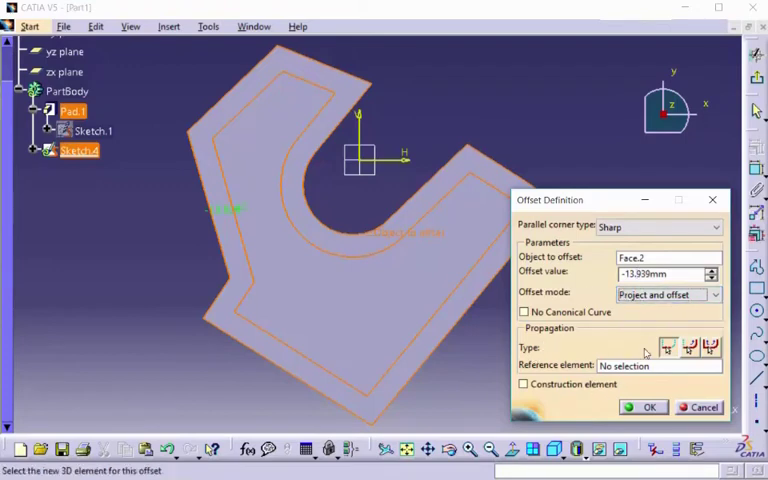
mouse_move(670, 347)
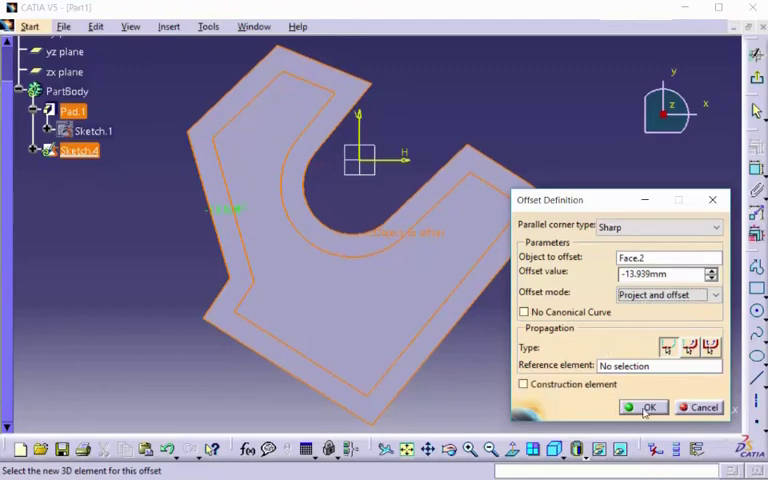
click(648, 407)
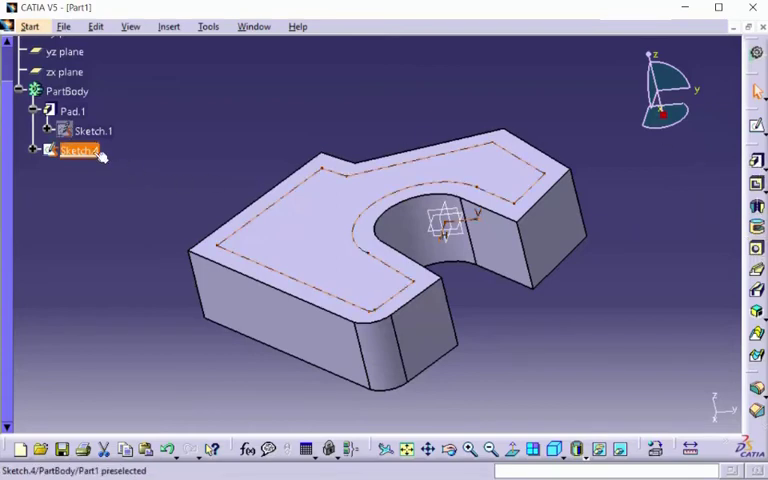
mouse_move(88, 152)
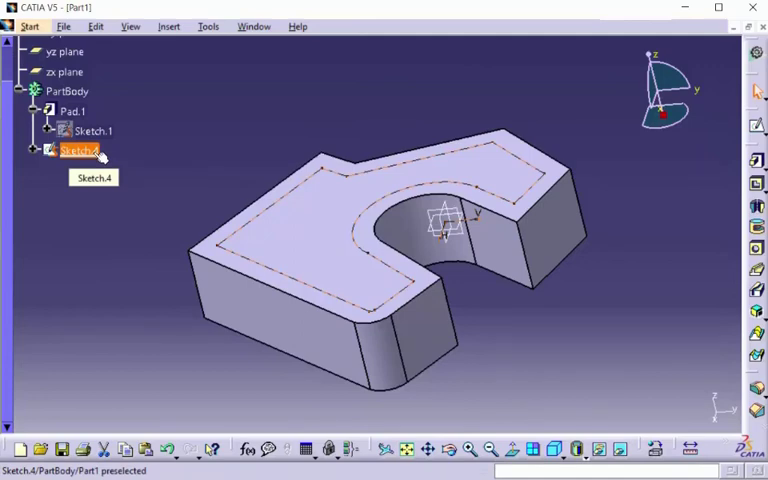
Select Sketch.4's offset outline as the profile for a new pad
click(74, 150)
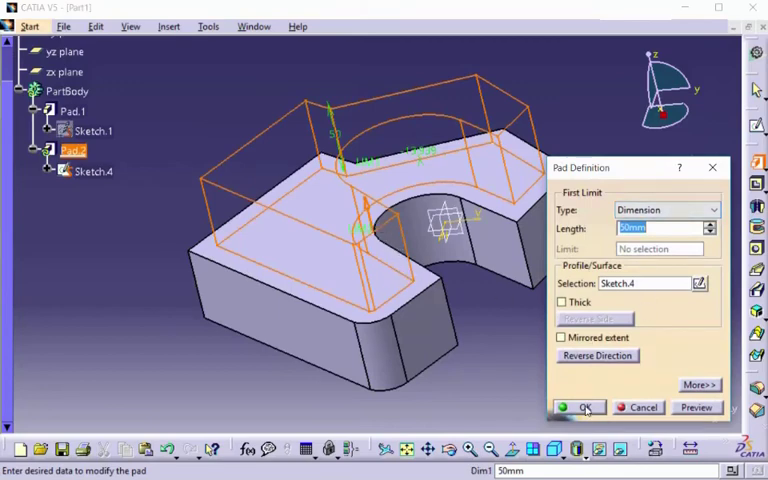
Create Pad.2 at 50 mm from Sketch.4 and highlight it on the model
click(581, 407)
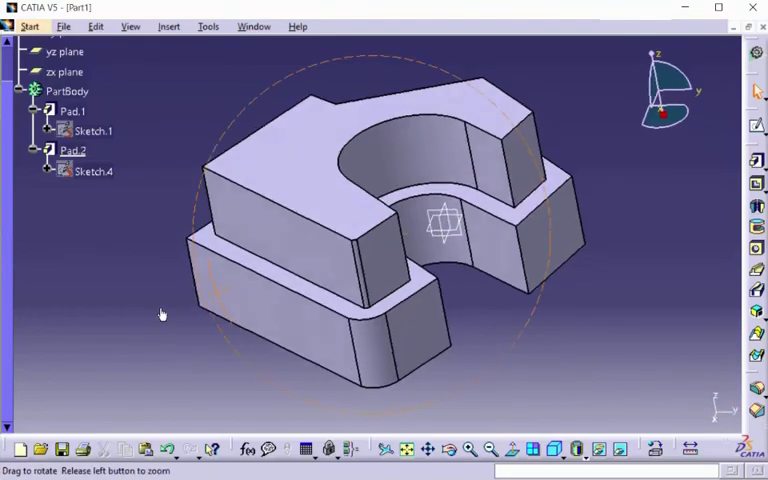
drag(163, 315, 323, 273)
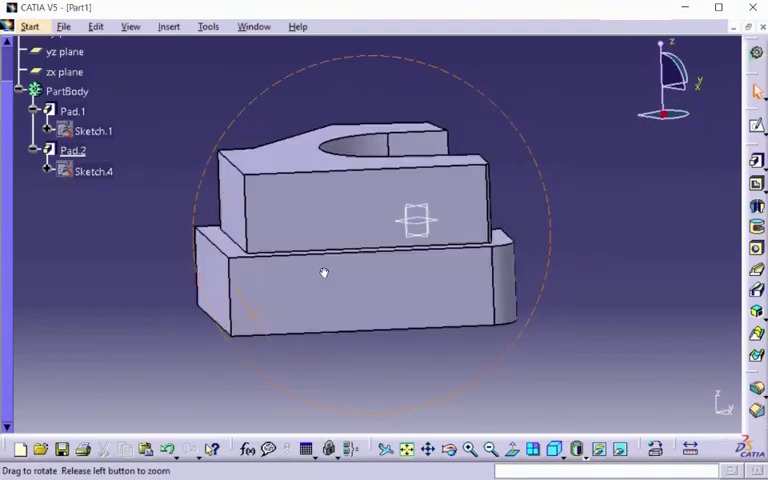
click(72, 150)
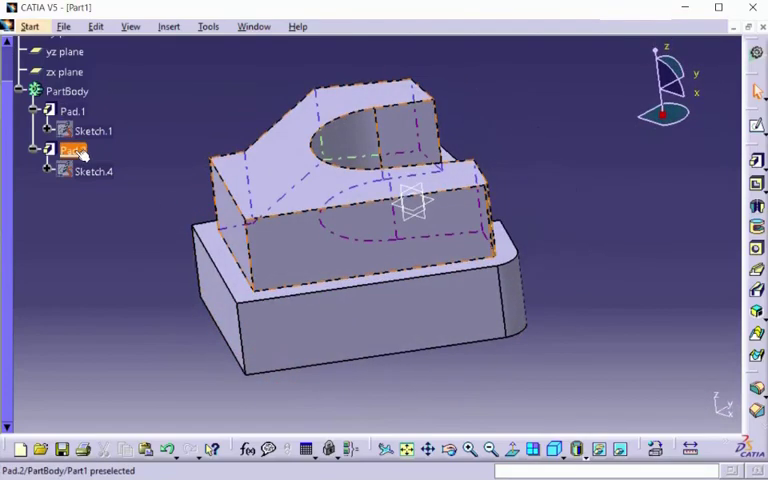